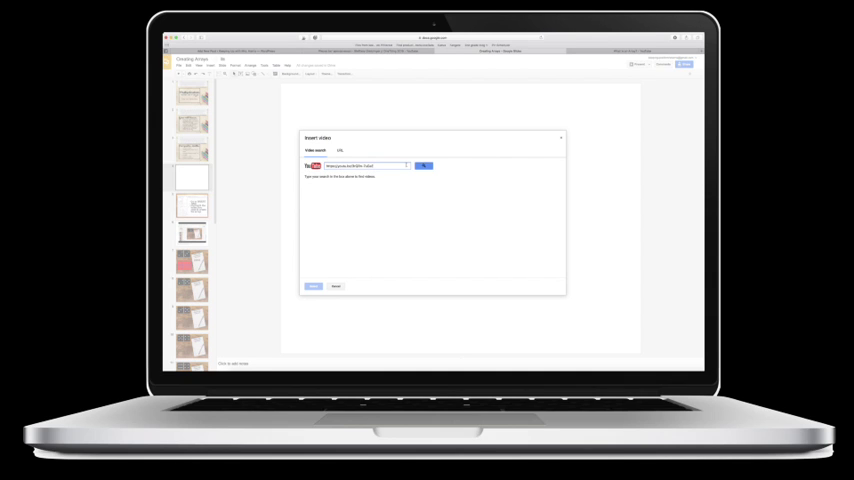
- Search YouTube in the Insert video dialog and select the matching video result
left_click(424, 166)
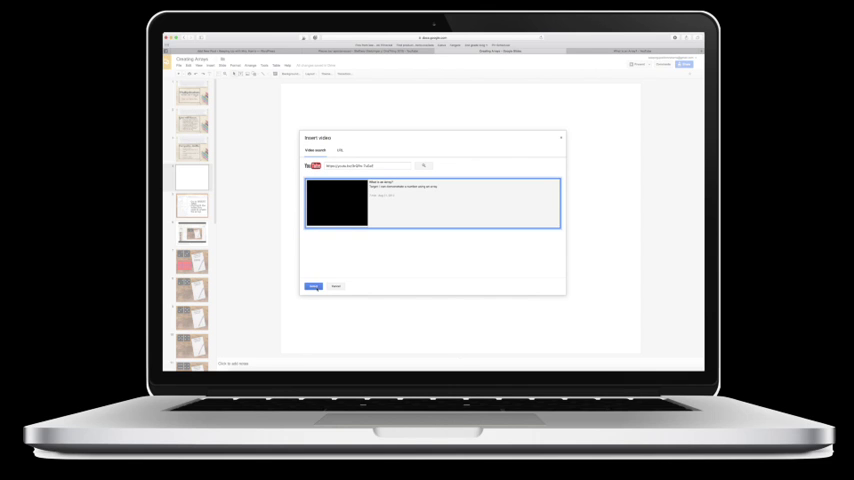
left_click(312, 288)
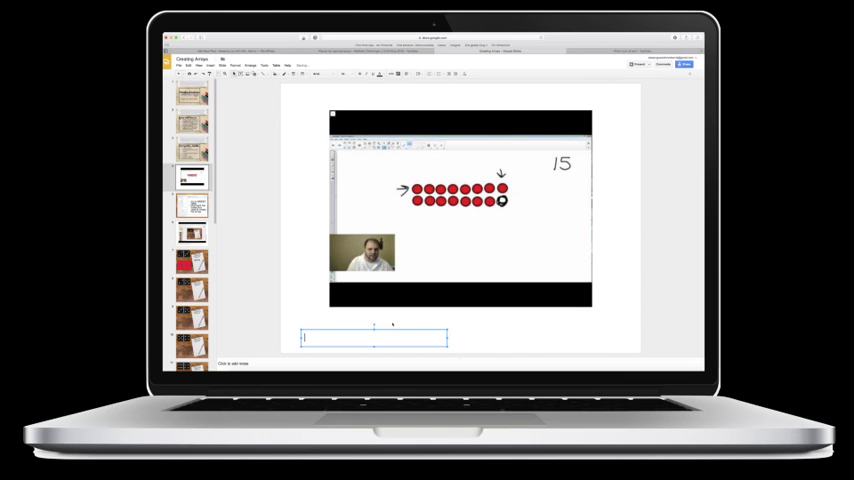
- Write the reminder: to watch the video, click the present button at the top-right corner of your screen
type("Remembwe")
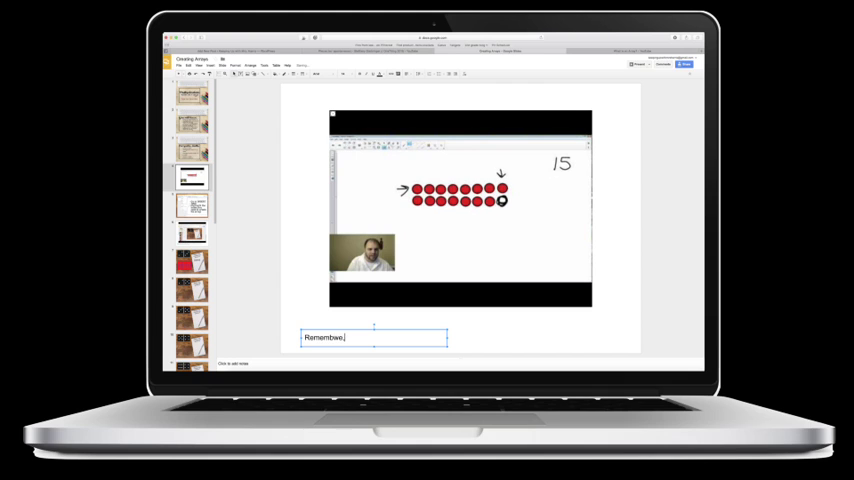
key("backspace")
type("r if y")
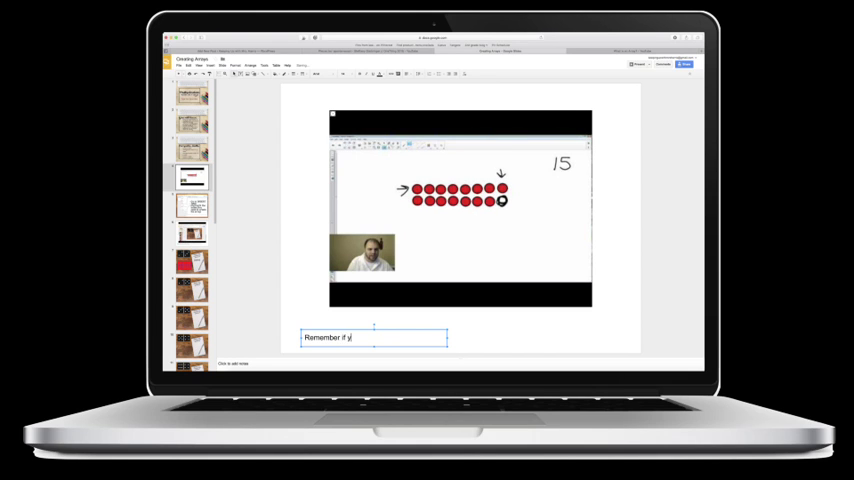
type("ou want to w")
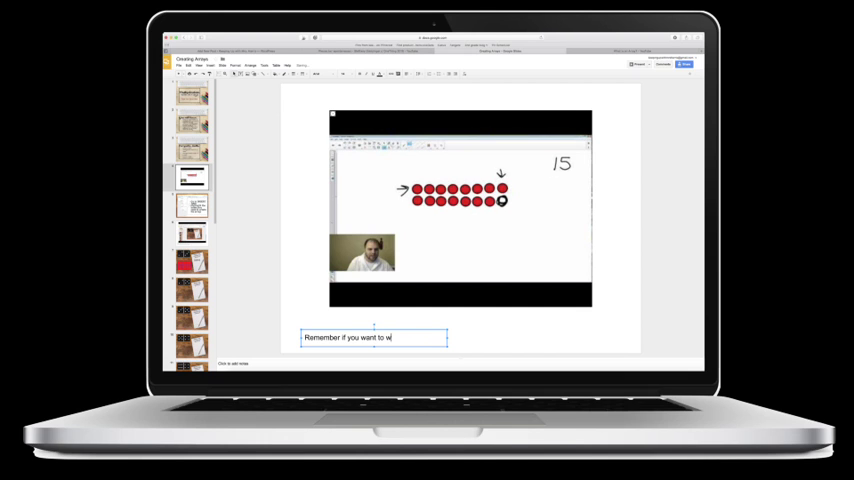
type("atch the video,")
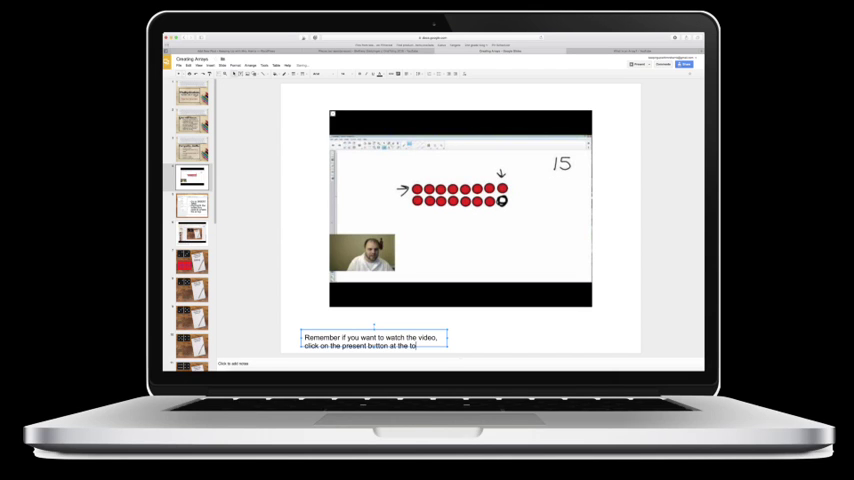
type("top-right cor")
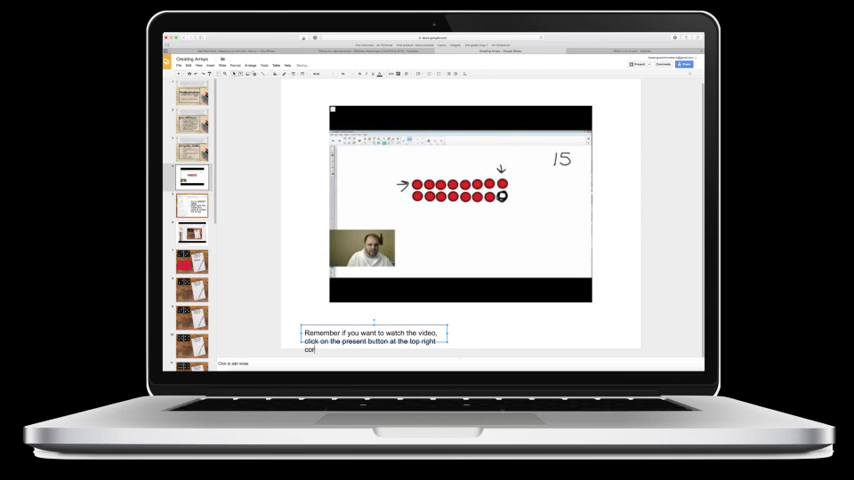
type("corner of your sch")
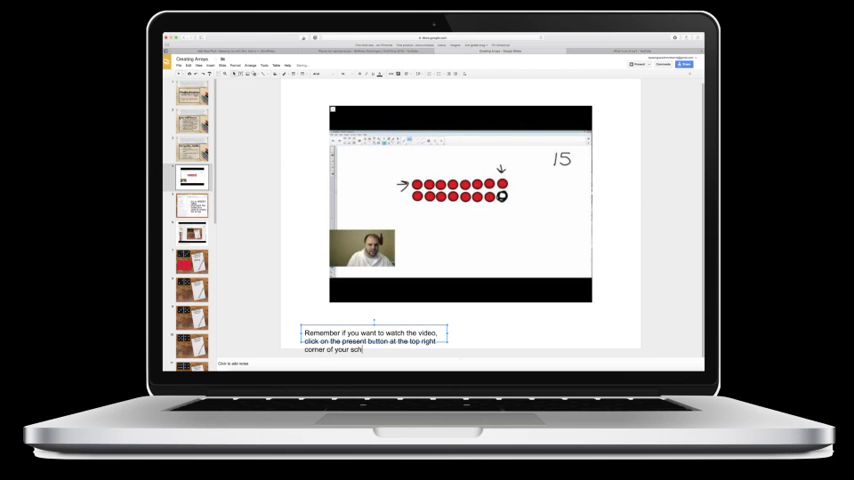